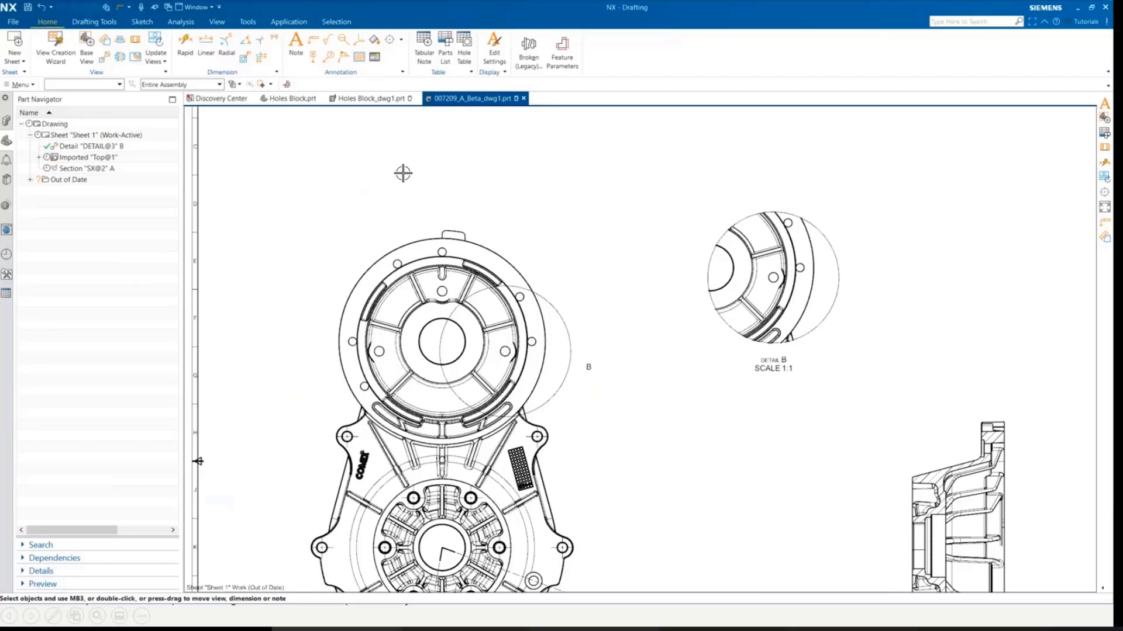
mouse_move(446, 172)
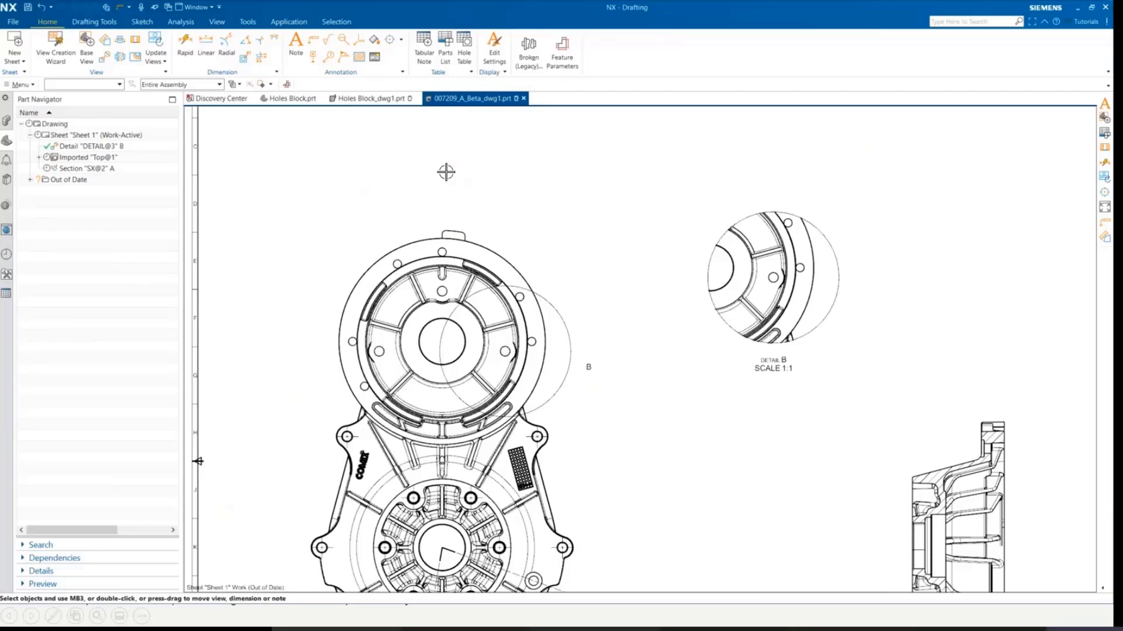
mouse_move(318, 151)
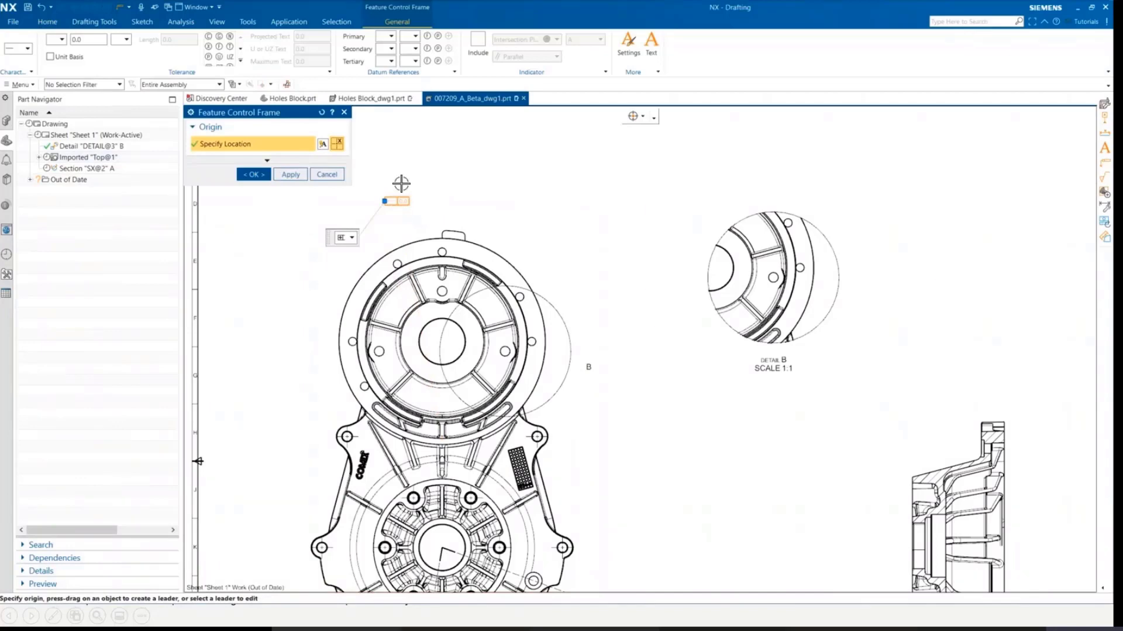
Expose the Leader group with plain type and middle vertical attachment
left_click(190, 113)
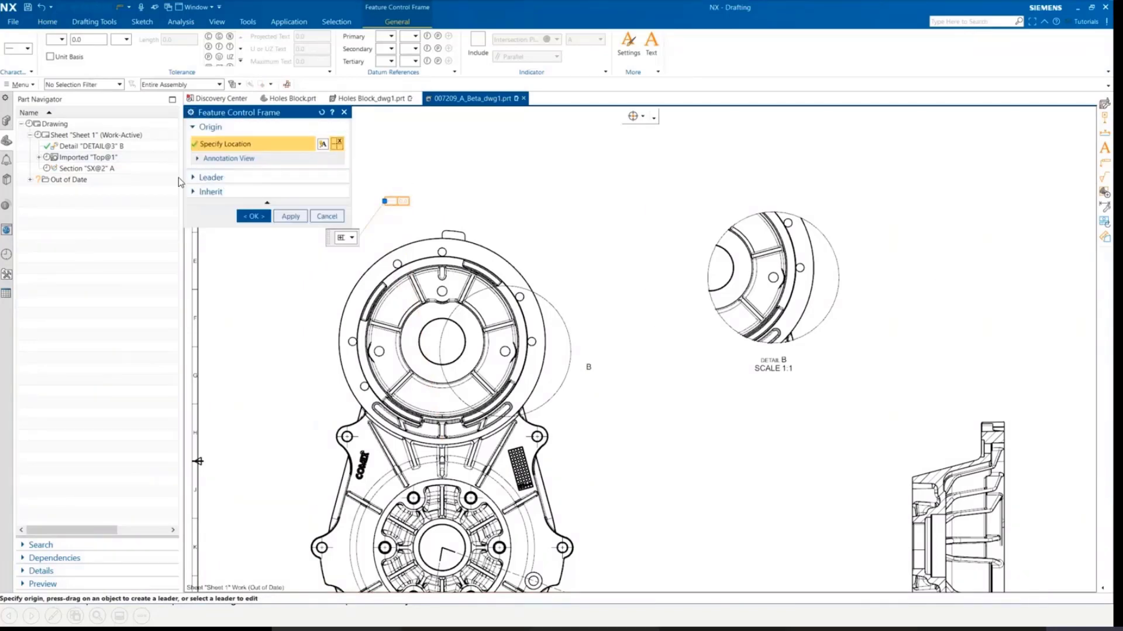
left_click(211, 177)
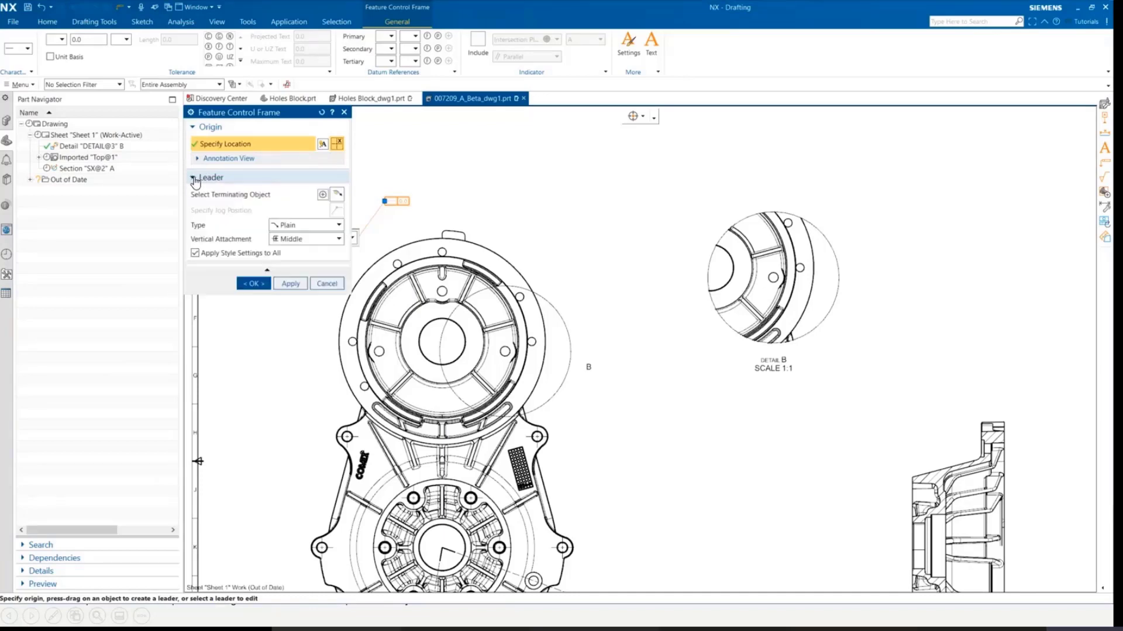
left_click(209, 177)
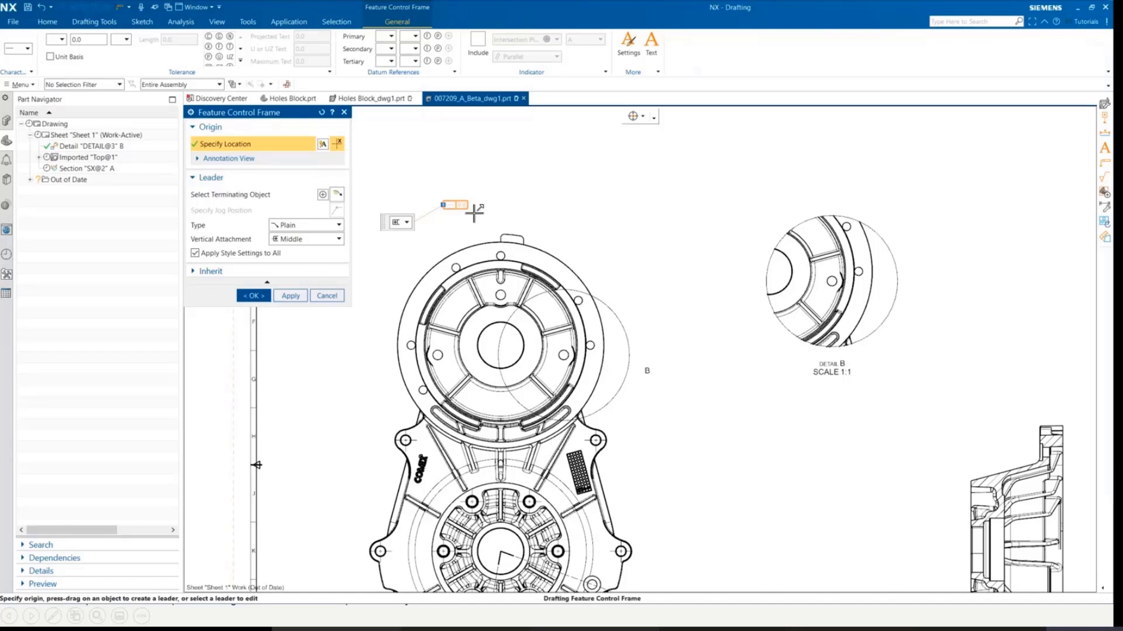
mouse_move(515, 200)
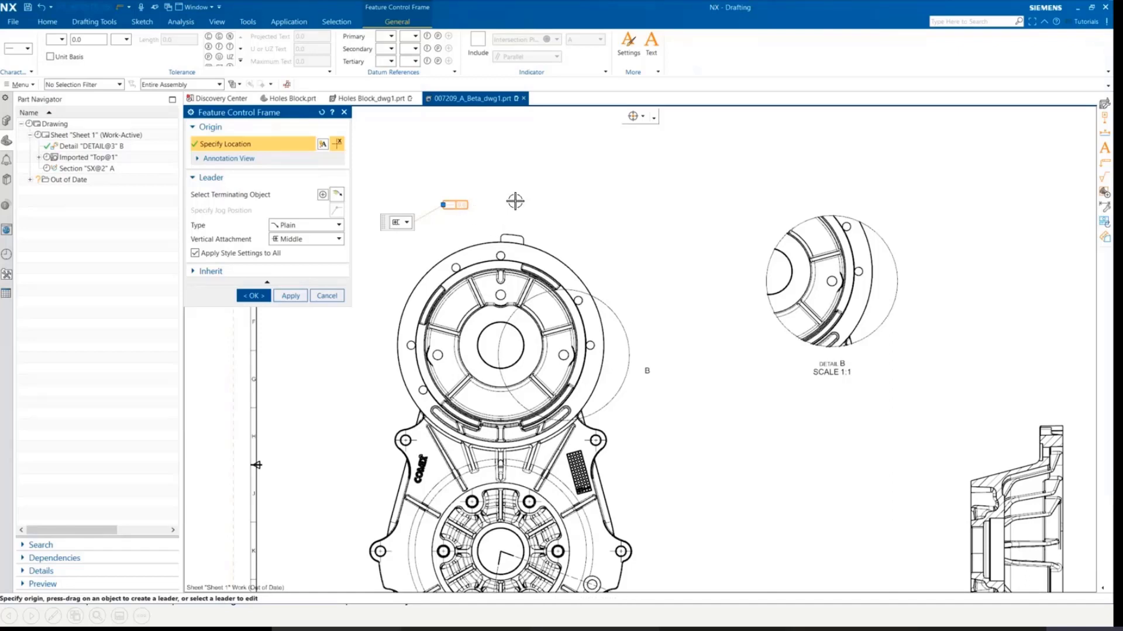
mouse_move(385, 228)
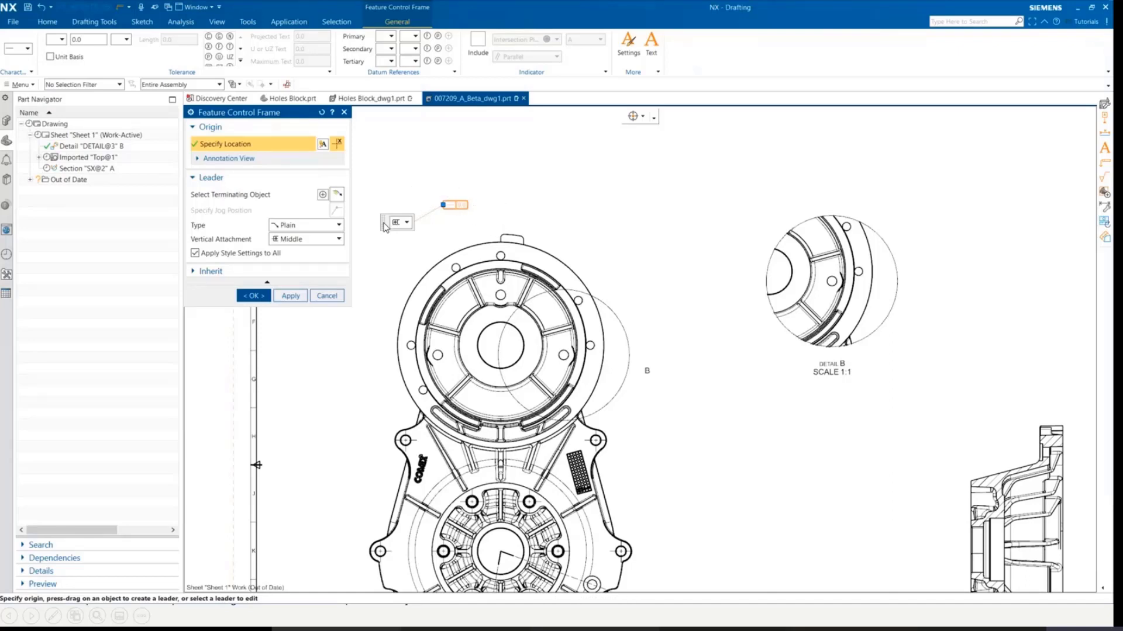
mouse_move(445, 187)
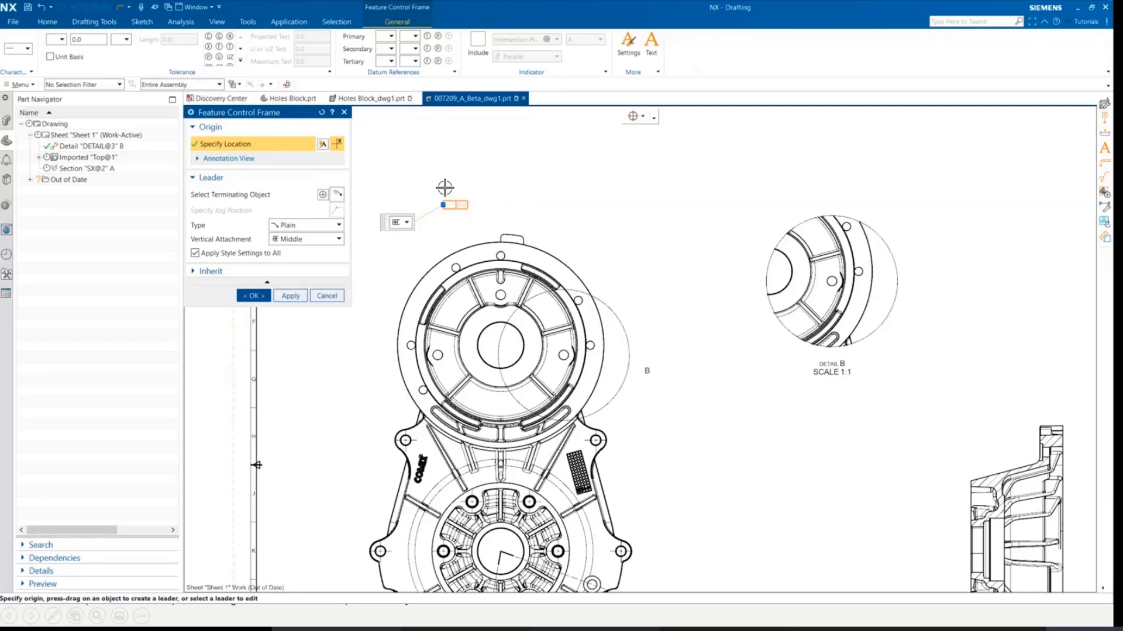
mouse_move(442, 207)
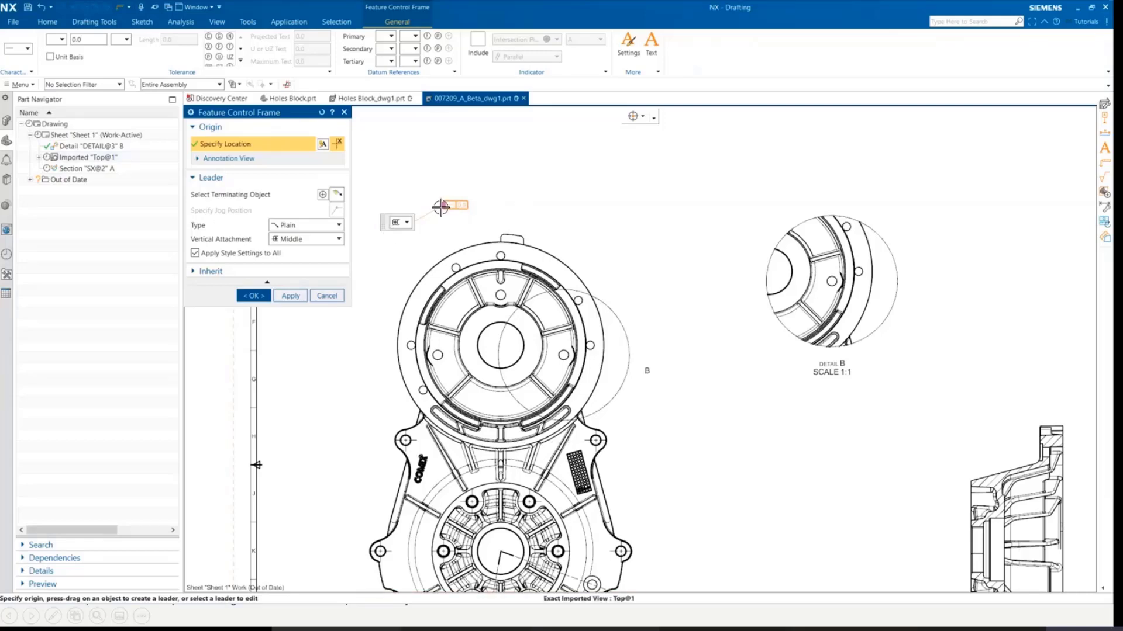
mouse_move(366, 222)
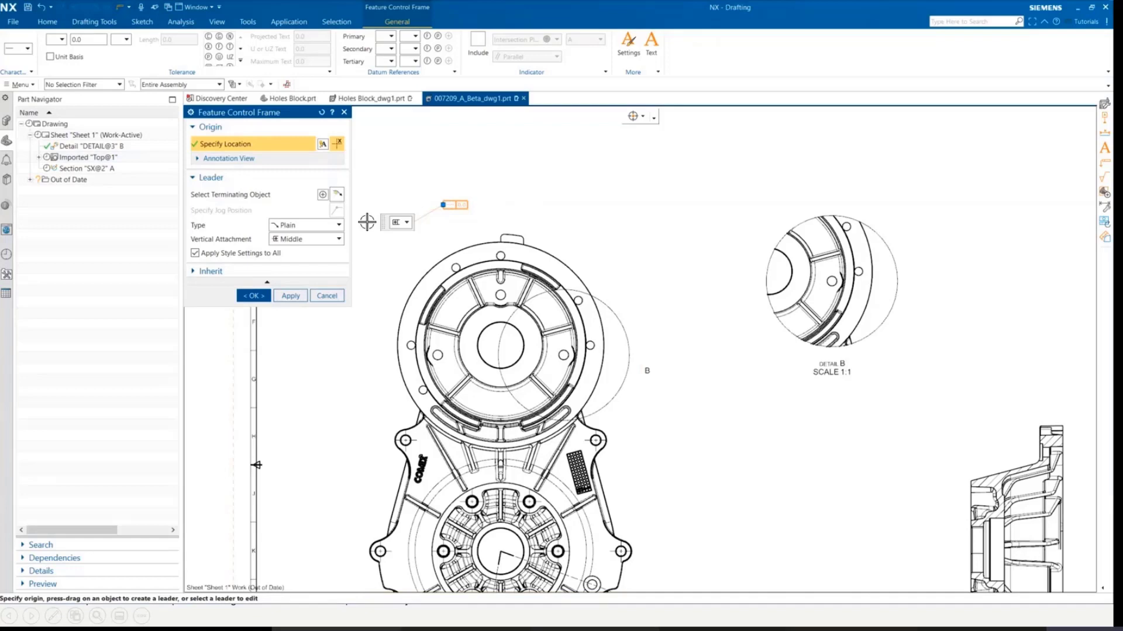
mouse_move(462, 69)
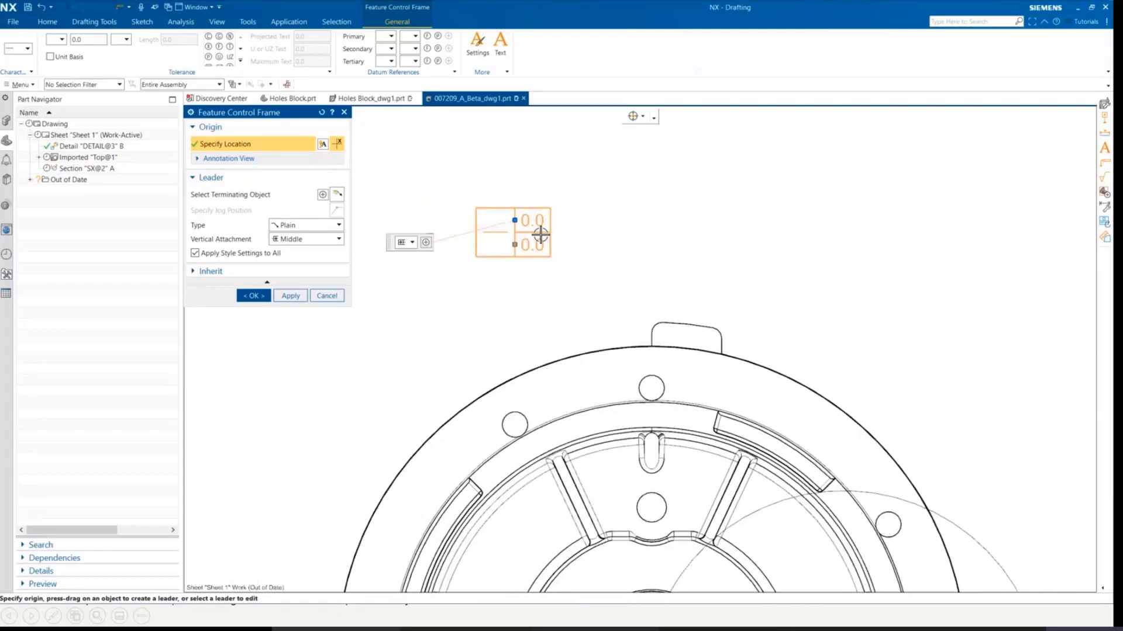
mouse_move(493, 276)
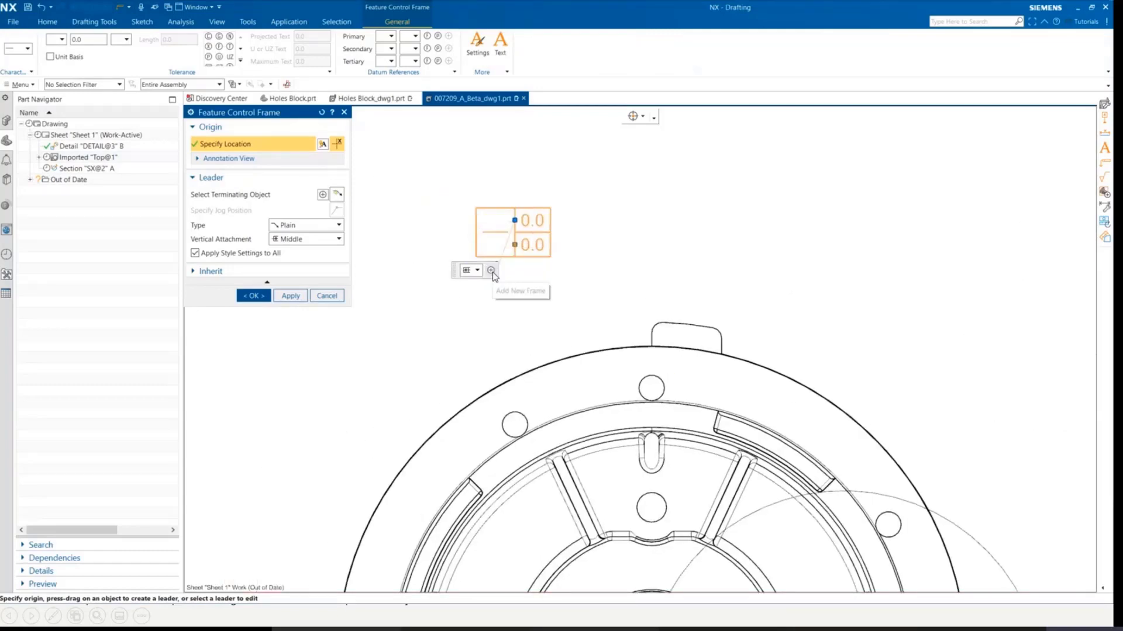
mouse_move(491, 270)
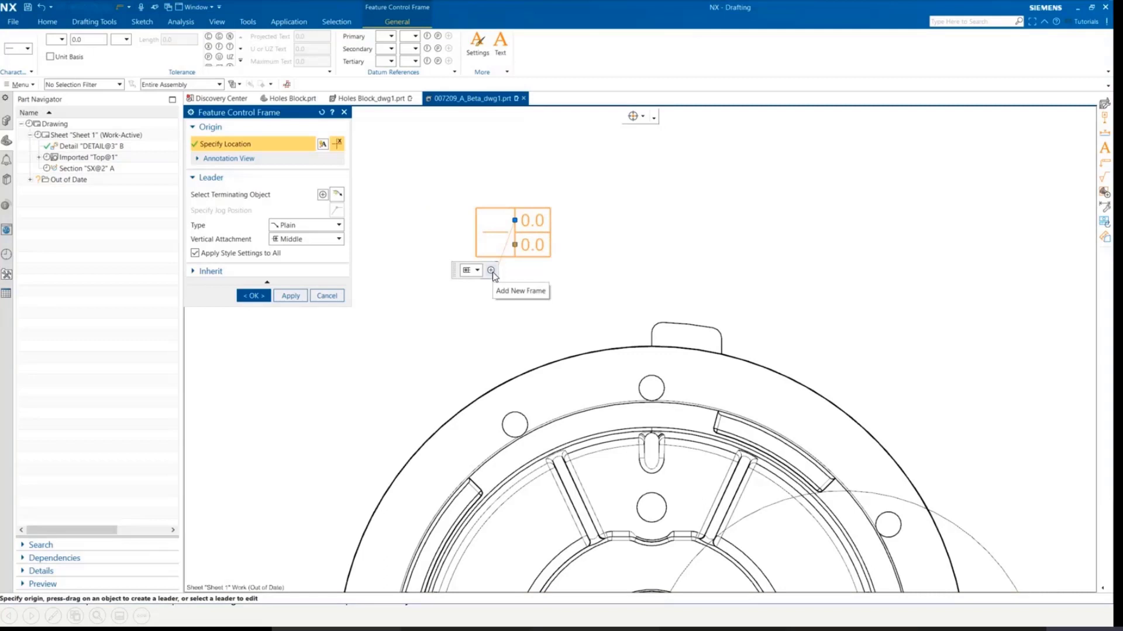
Add a 0.3 row, reorder the rows, then reduce the frame to a single row
left_click(491, 270)
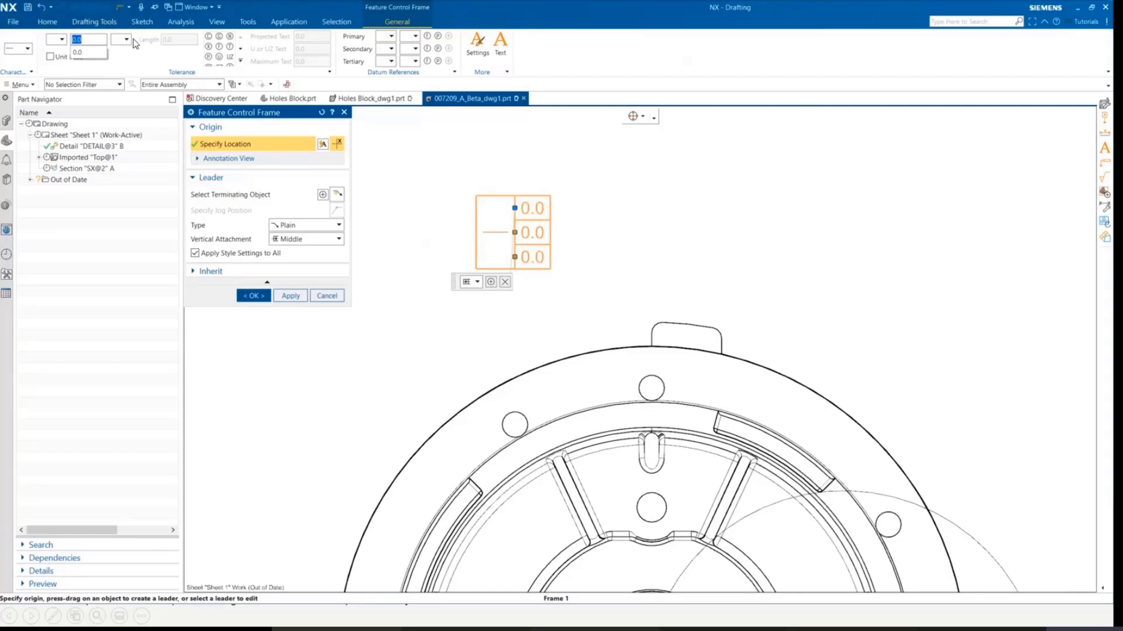
type("0.3")
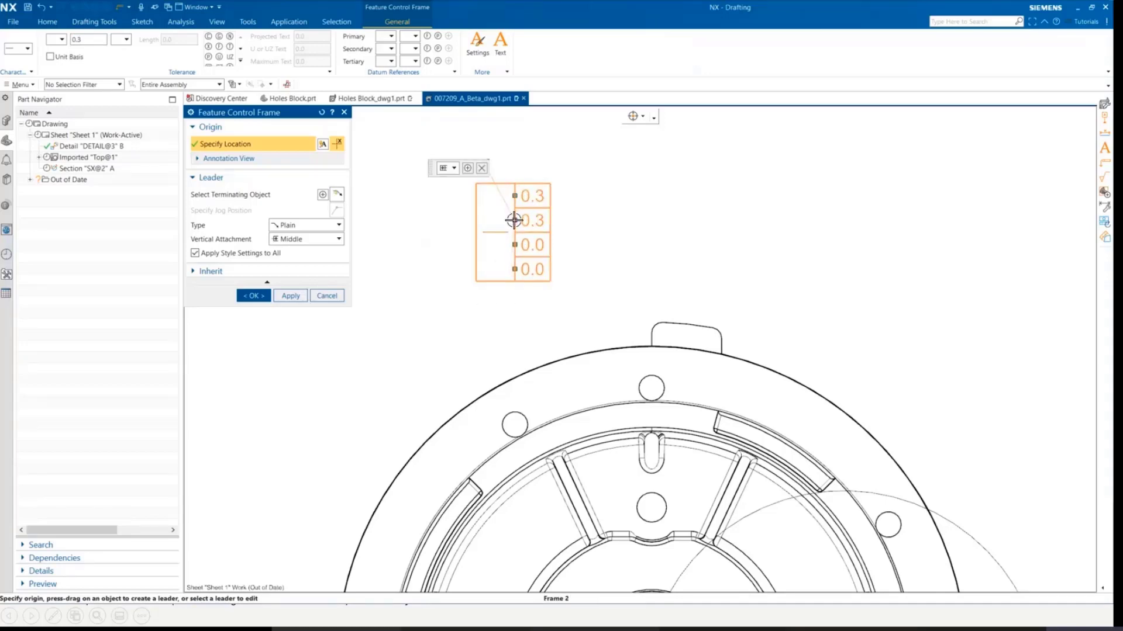
right_click(514, 221)
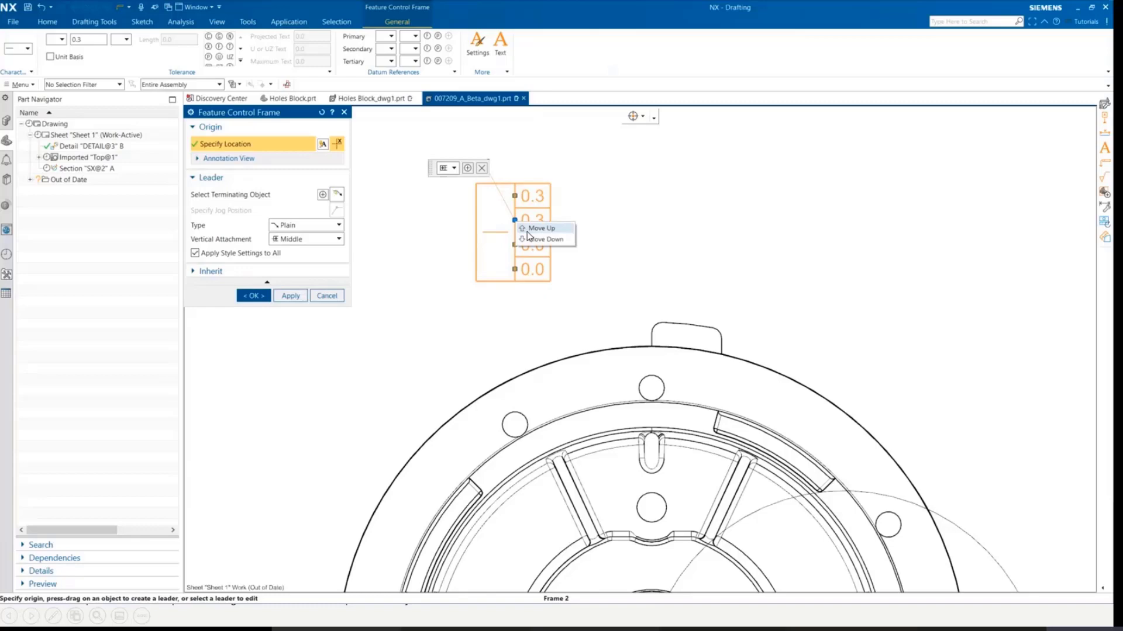
mouse_move(546, 239)
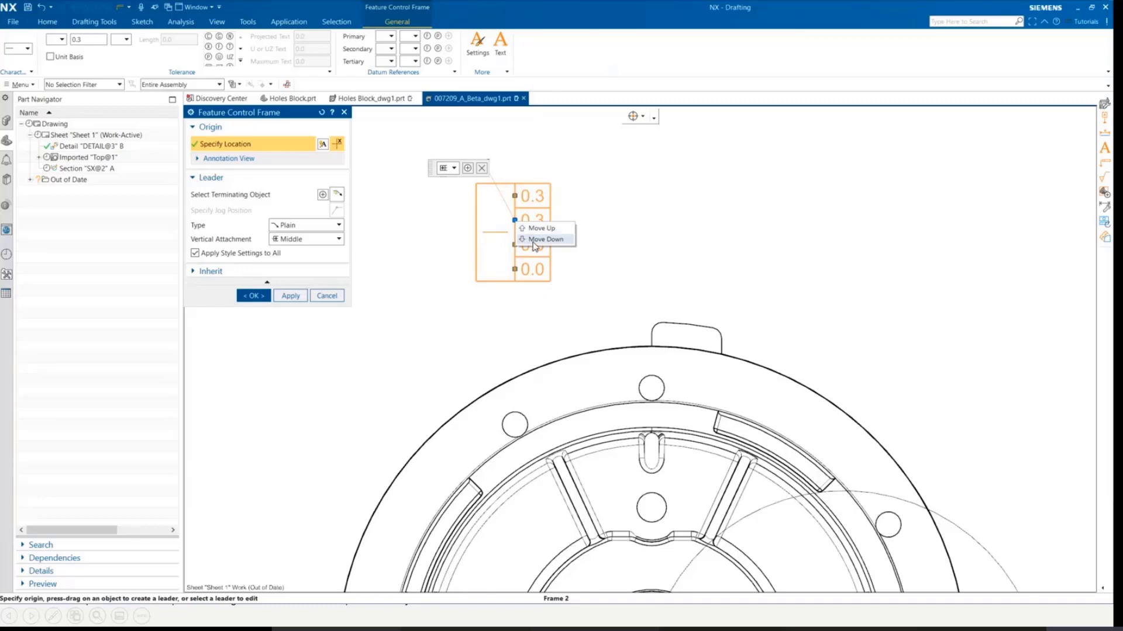
left_click(546, 239)
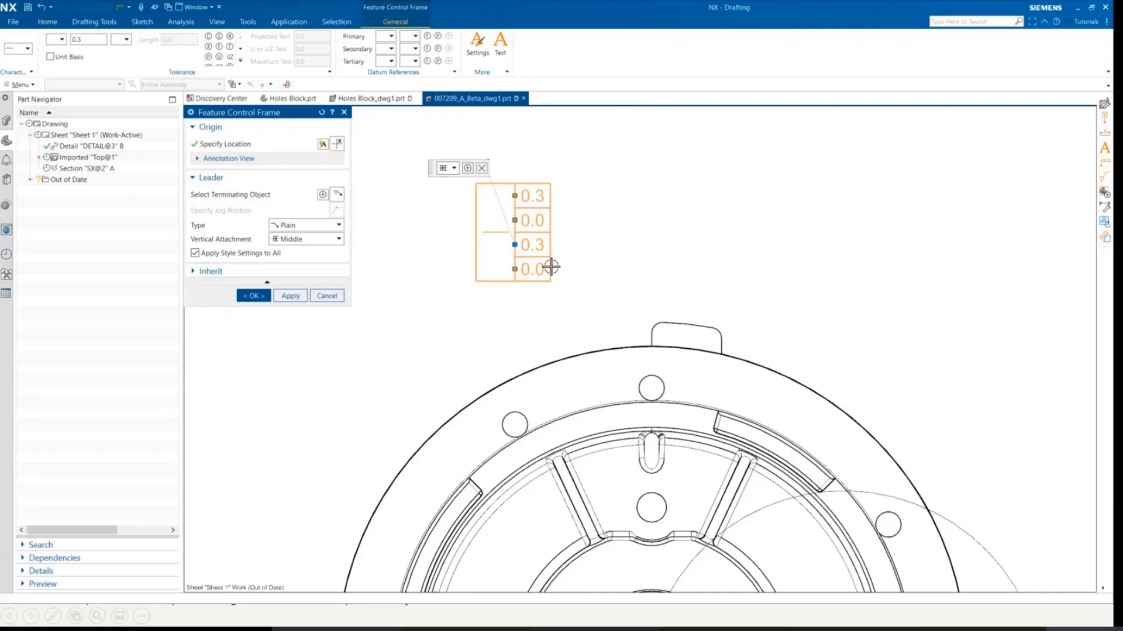
right_click(531, 244)
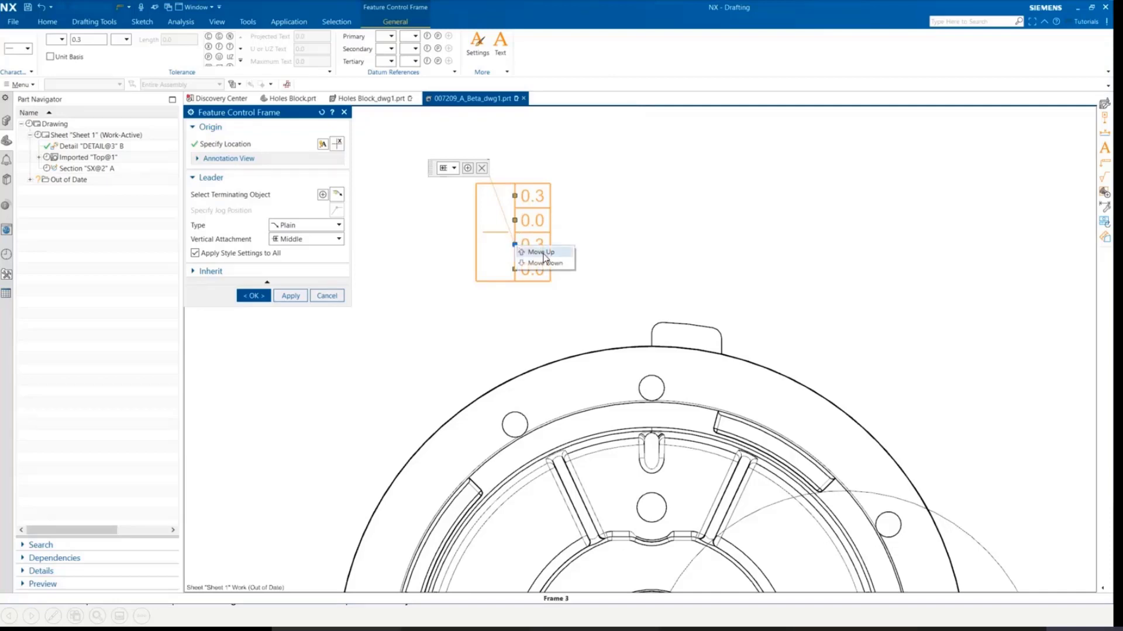
left_click(542, 251)
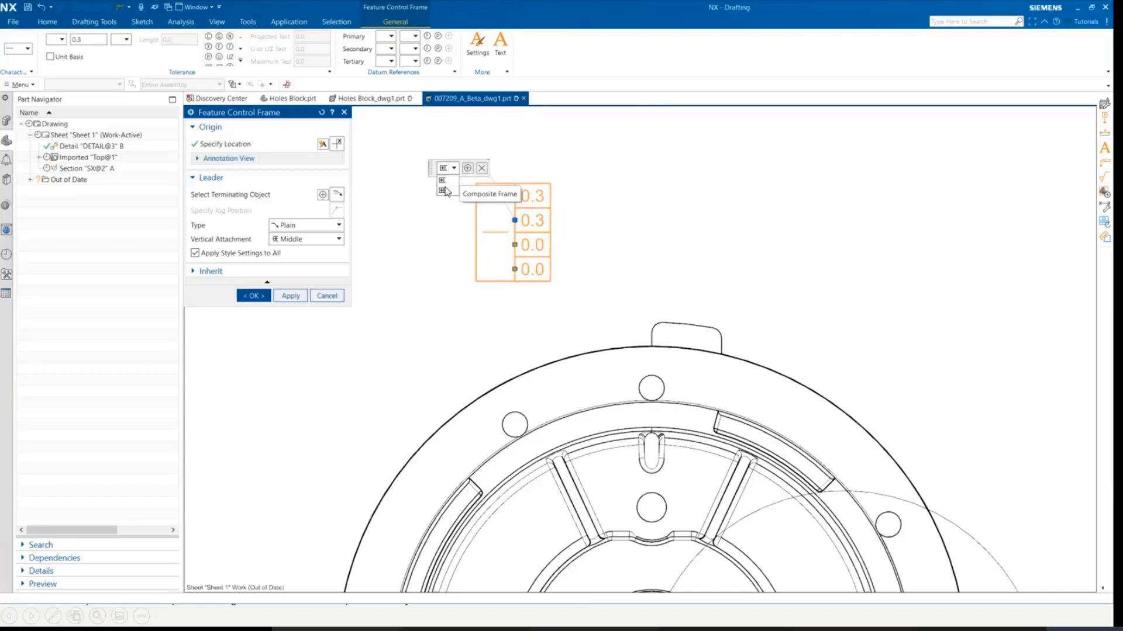
left_click(442, 180)
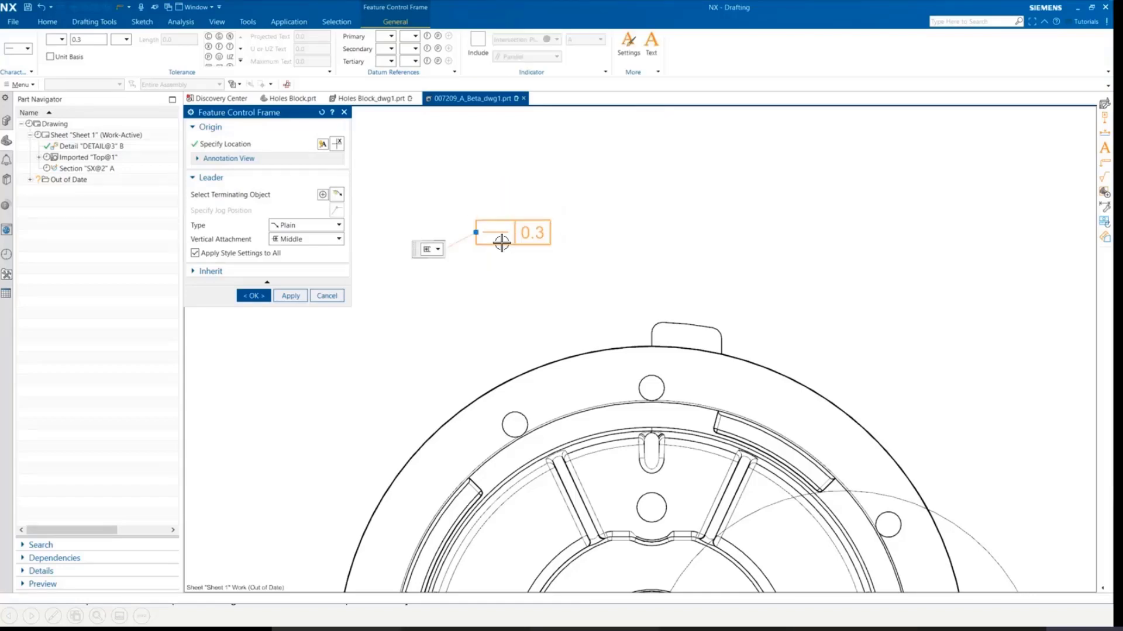
Set the characteristic to Flatness with tolerance 0.1 and a rectangular unit-basis modifier
left_click(25, 40)
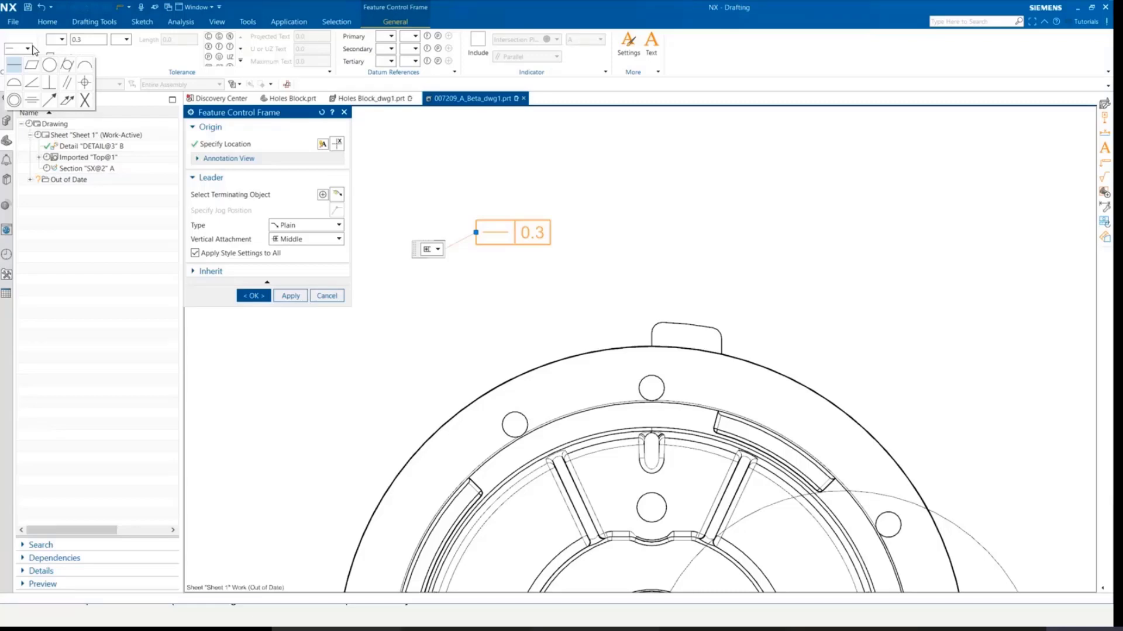
mouse_move(123, 23)
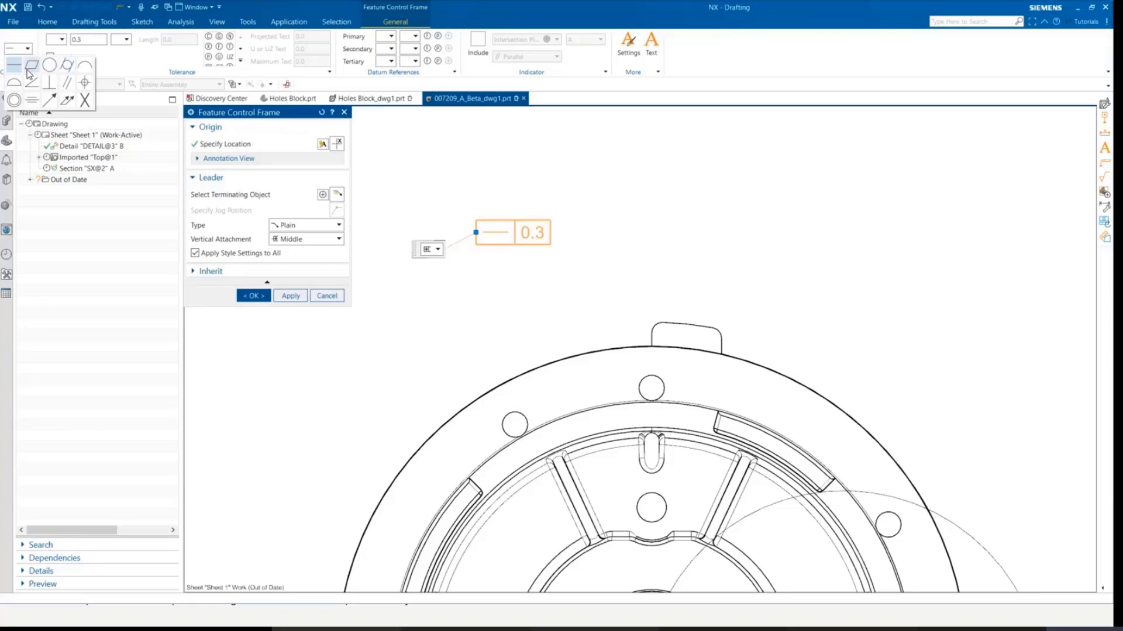
left_click(32, 65)
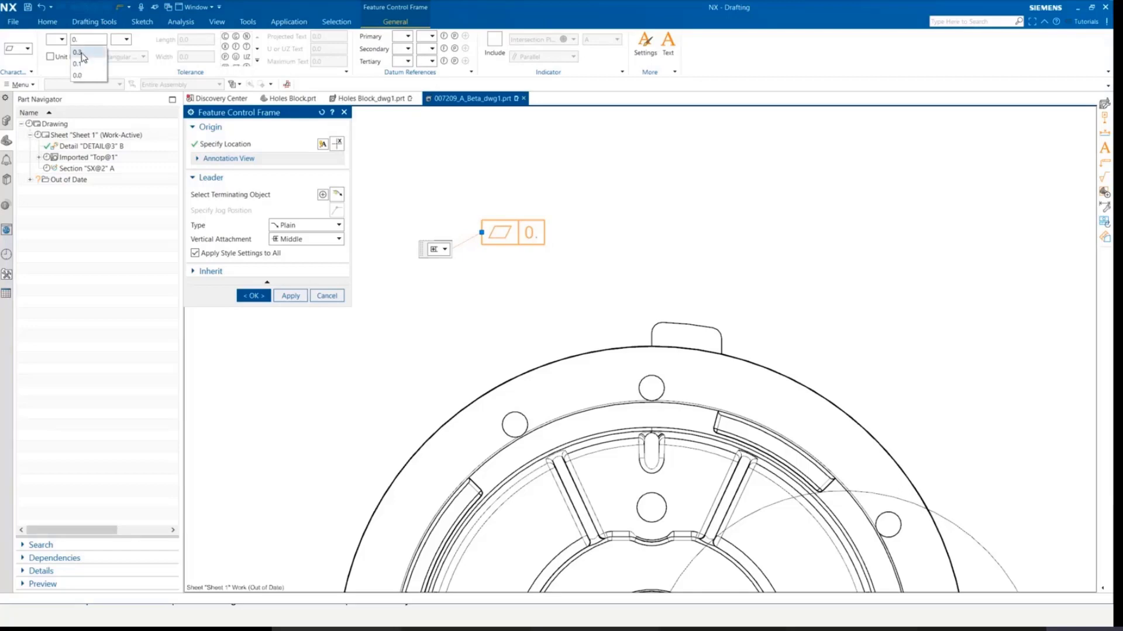
left_click(77, 63)
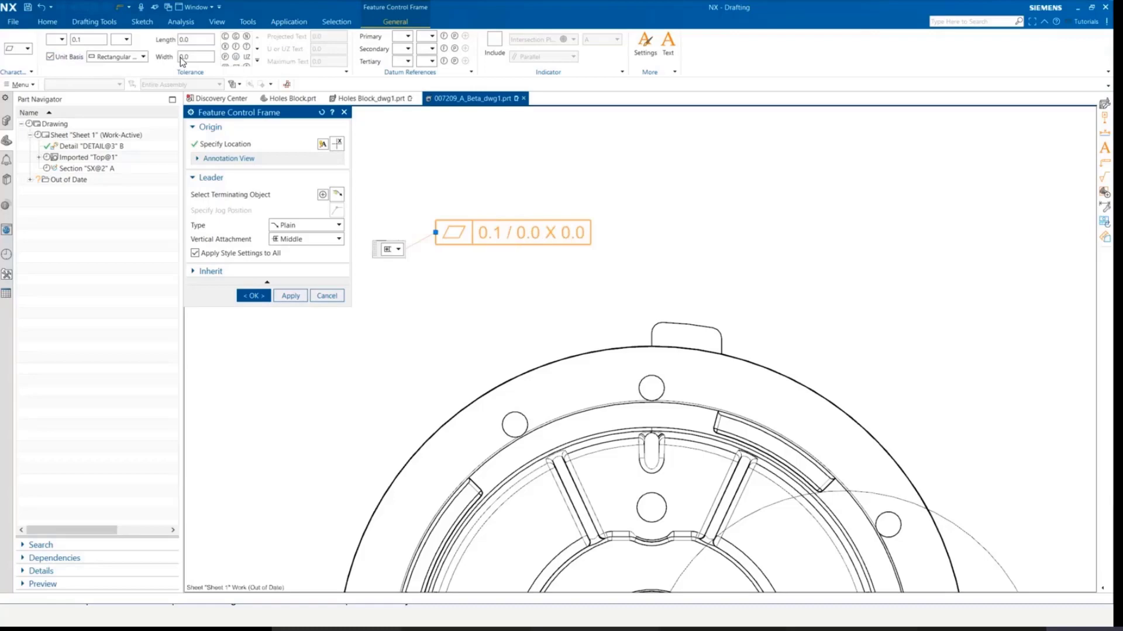
mouse_move(139, 59)
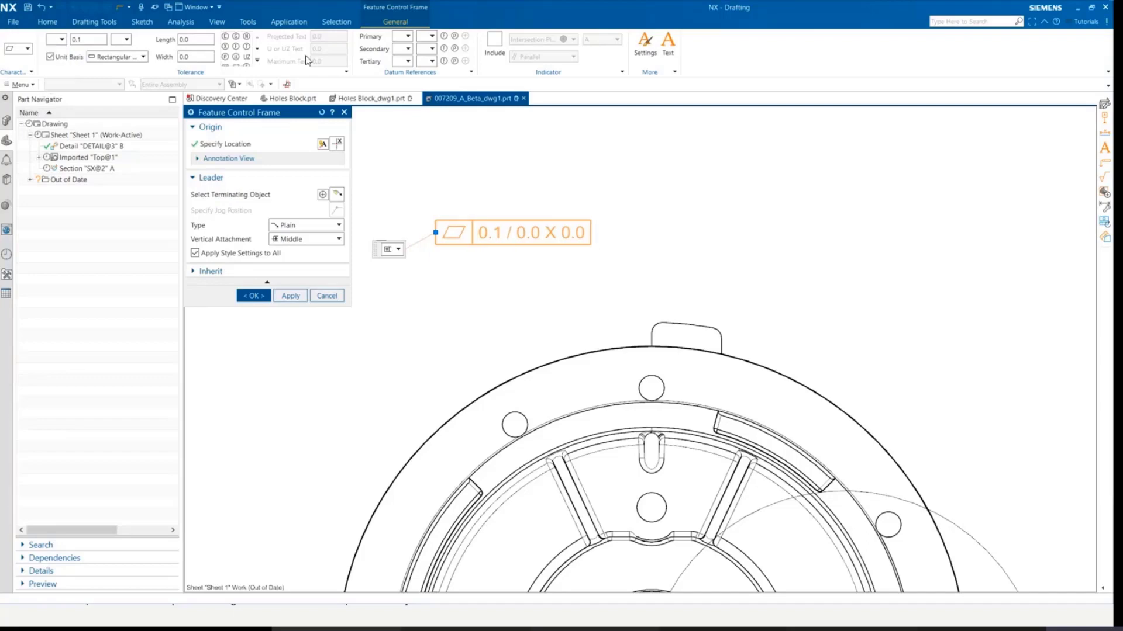
left_click(225, 38)
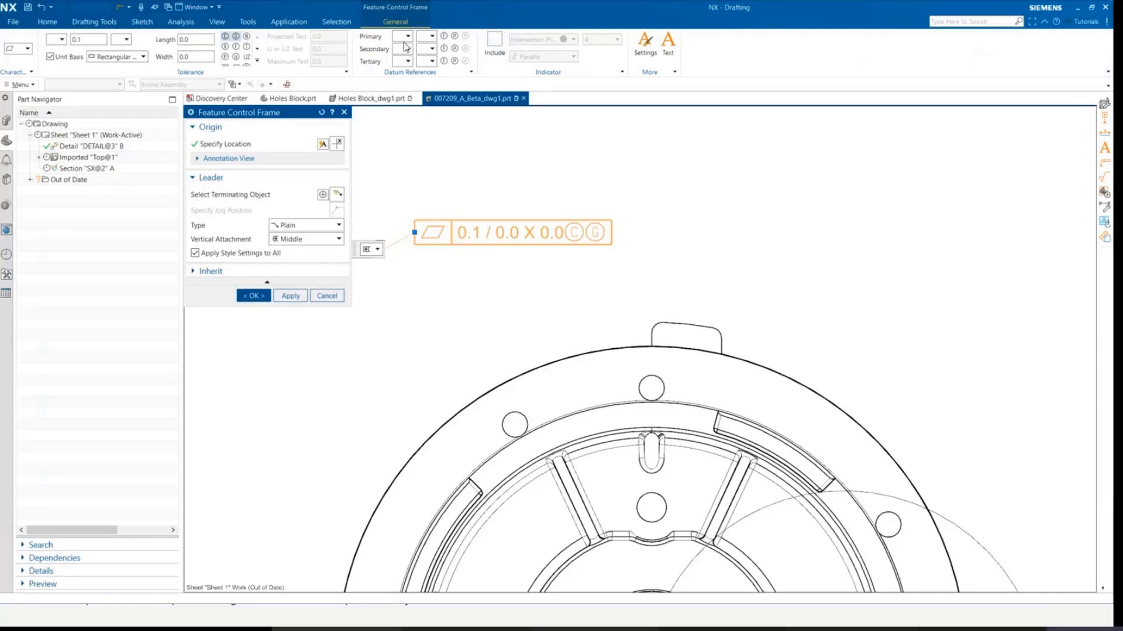
Set primary datum reference A with a maximum-material condition modifier
left_click(401, 37)
type("A")
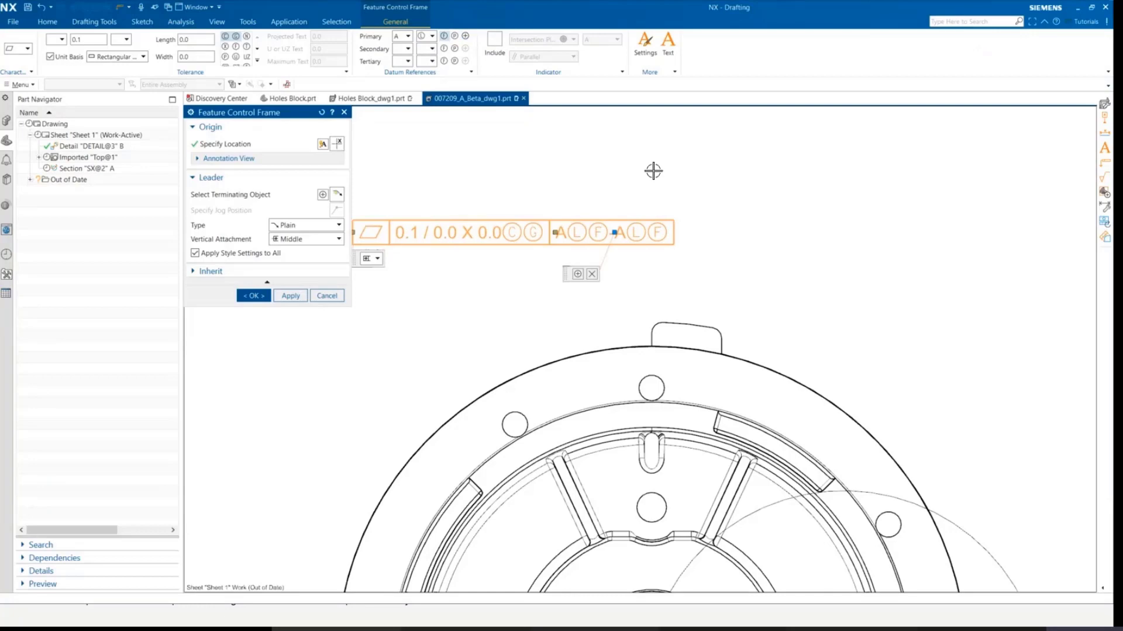
mouse_move(533, 229)
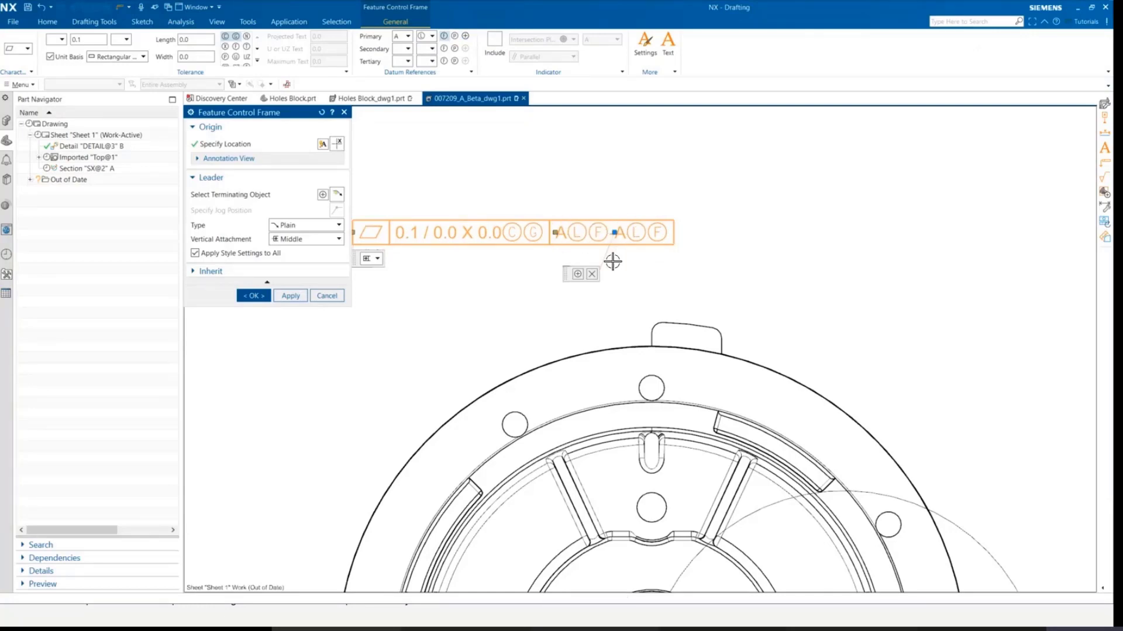
mouse_move(630, 244)
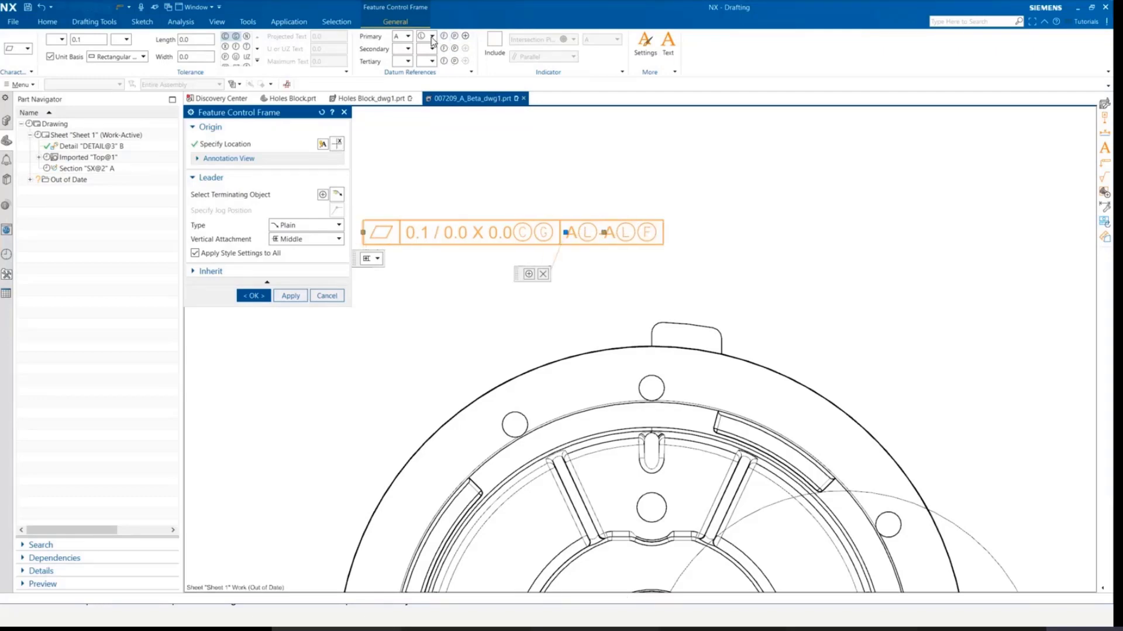
left_click(422, 36)
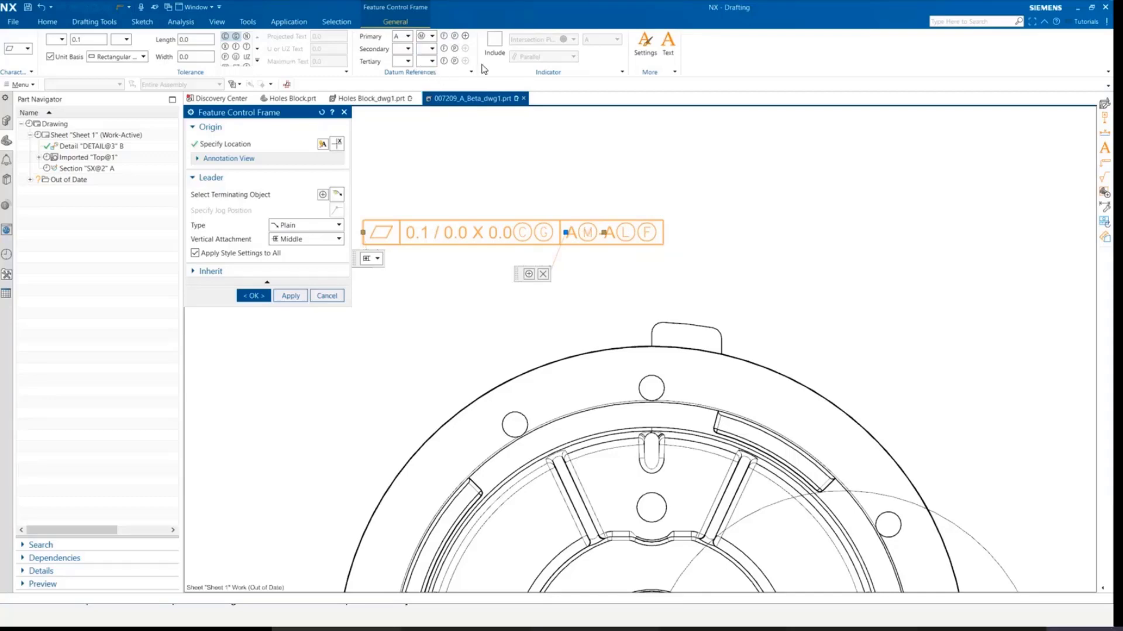
mouse_move(464, 36)
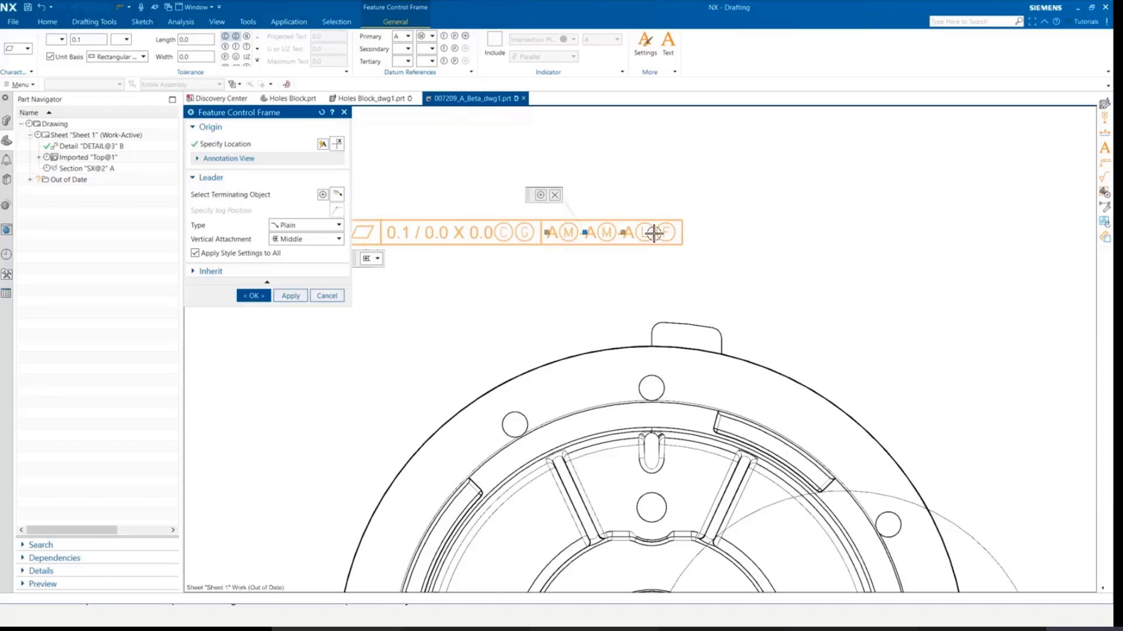
mouse_move(612, 211)
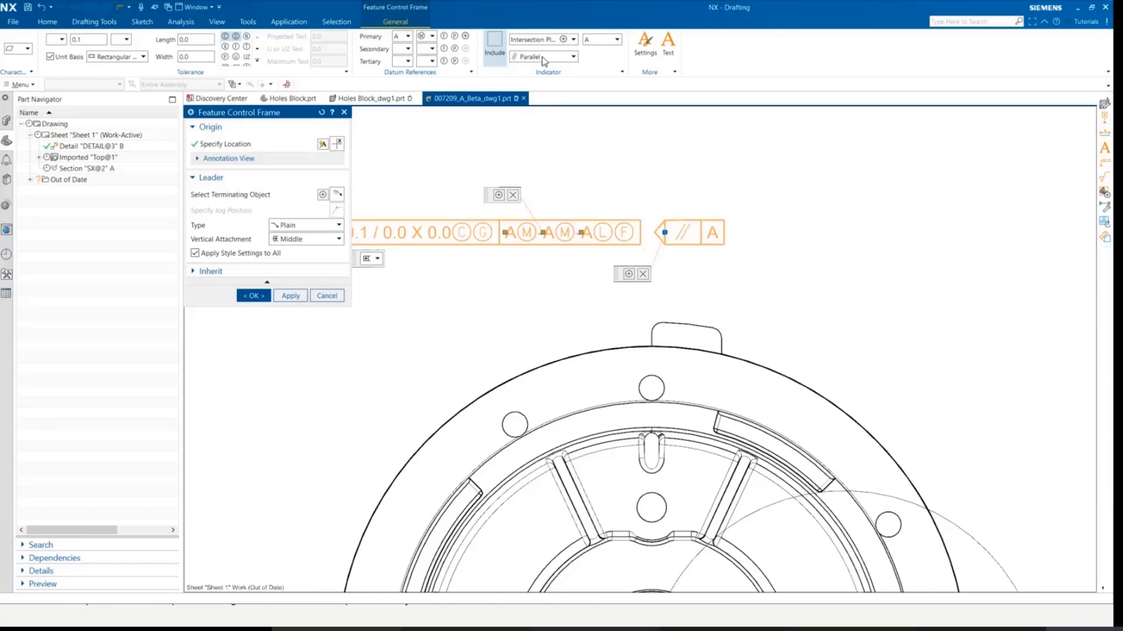
Add orientation-plane indicators: parallel to datum A and perpendicular to datum B
left_click(573, 39)
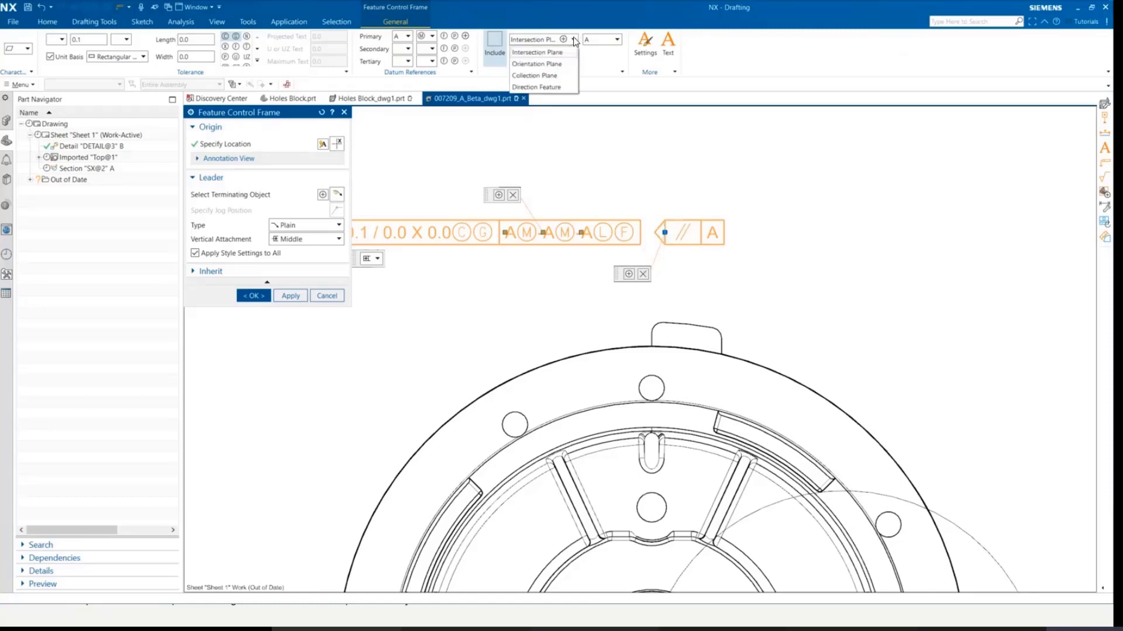
left_click(537, 63)
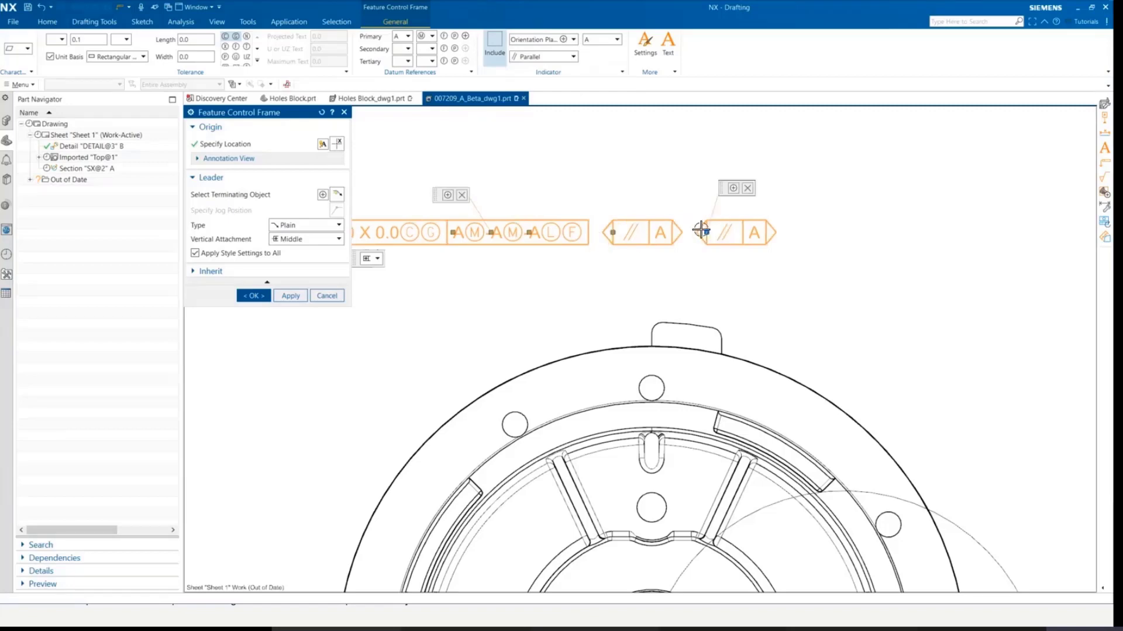
mouse_move(705, 234)
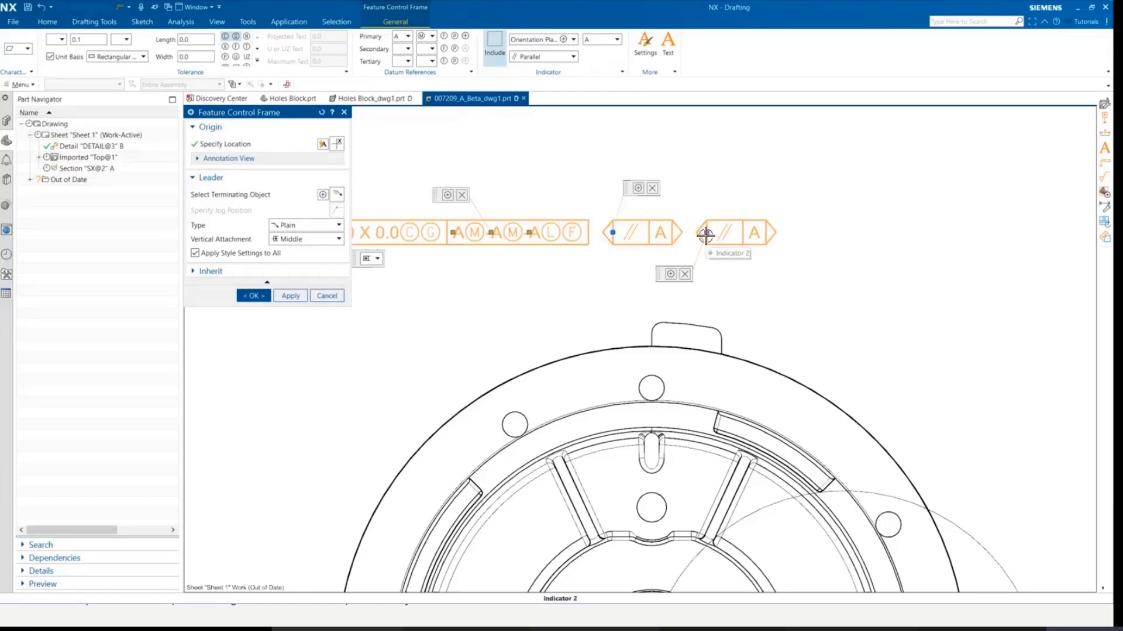
mouse_move(616, 234)
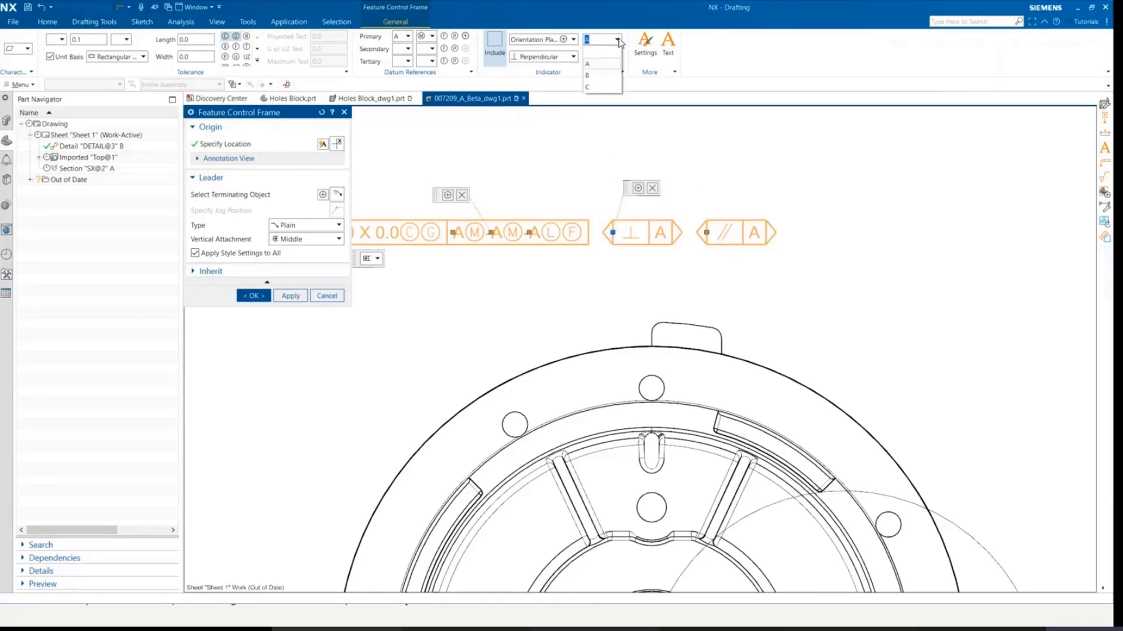
left_click(586, 75)
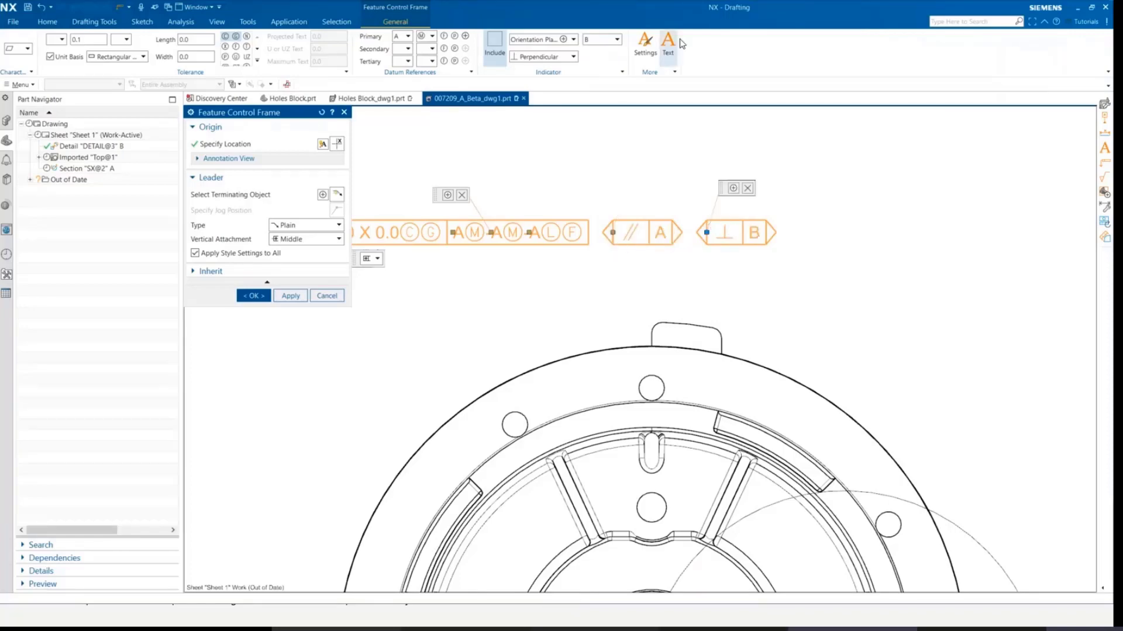
mouse_move(563, 99)
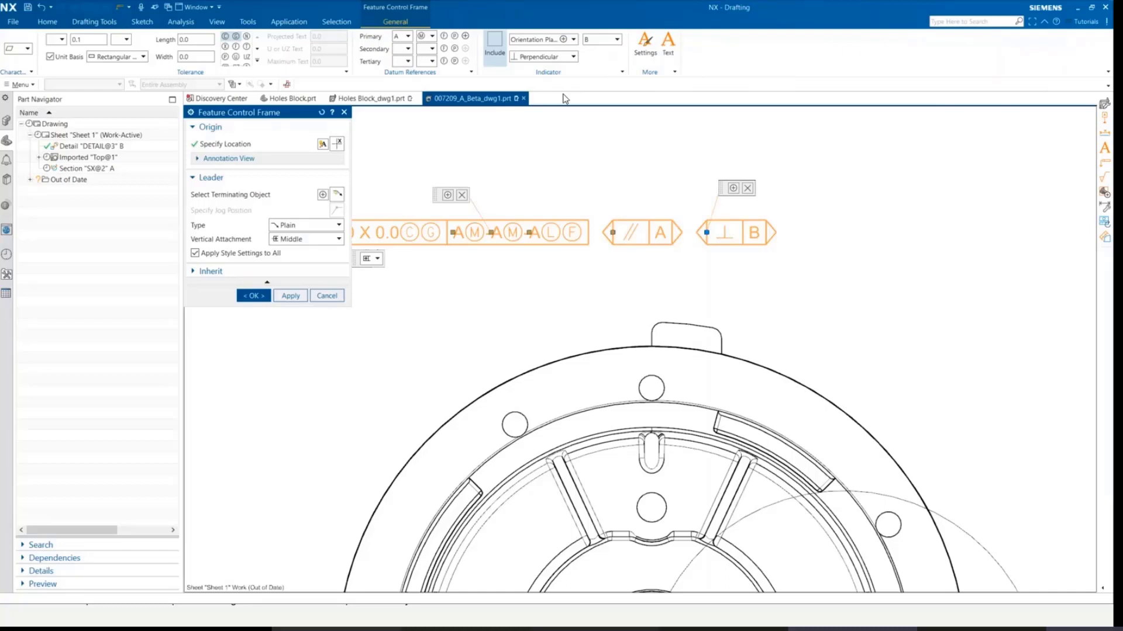
Enter appended text 'Above' over the frame and 'Below' under it, and confirm
left_click(253, 296)
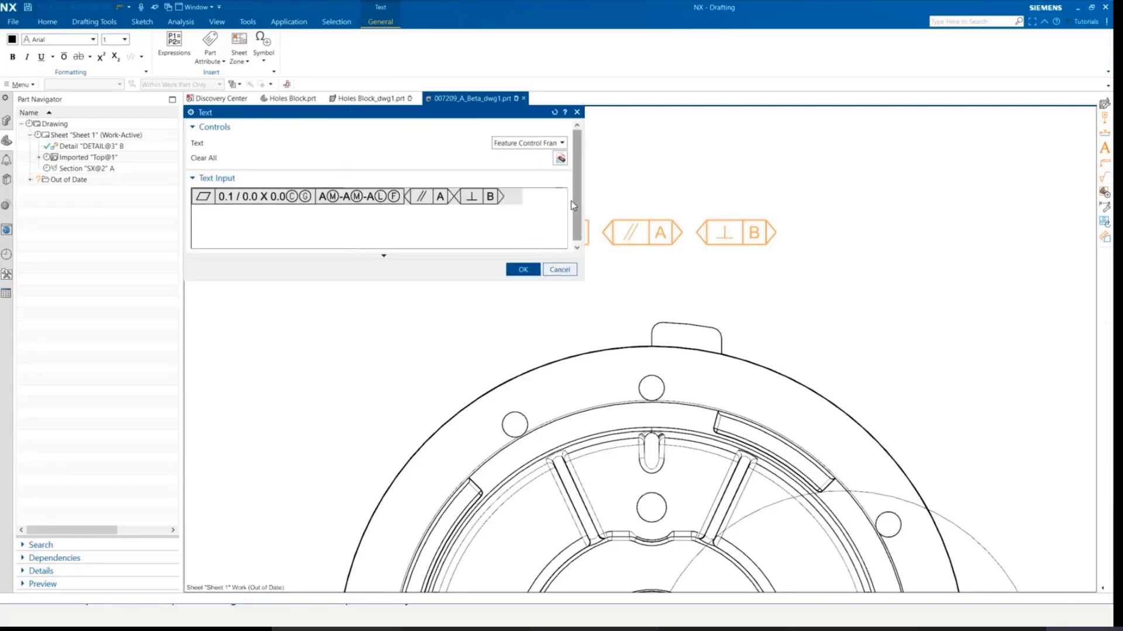
type("B")
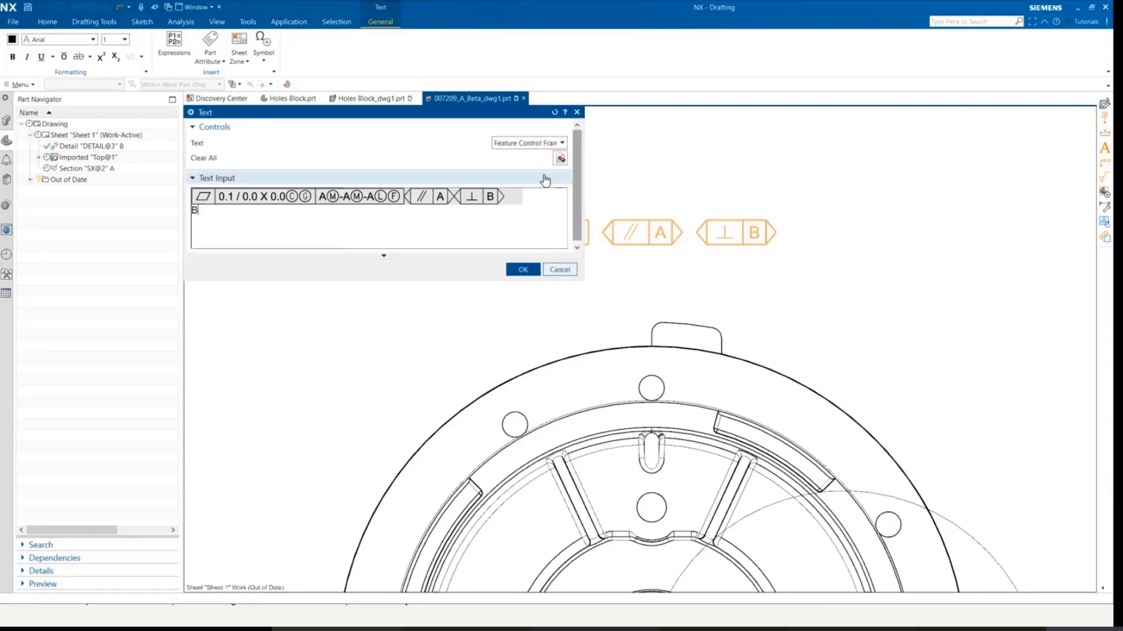
type("Below")
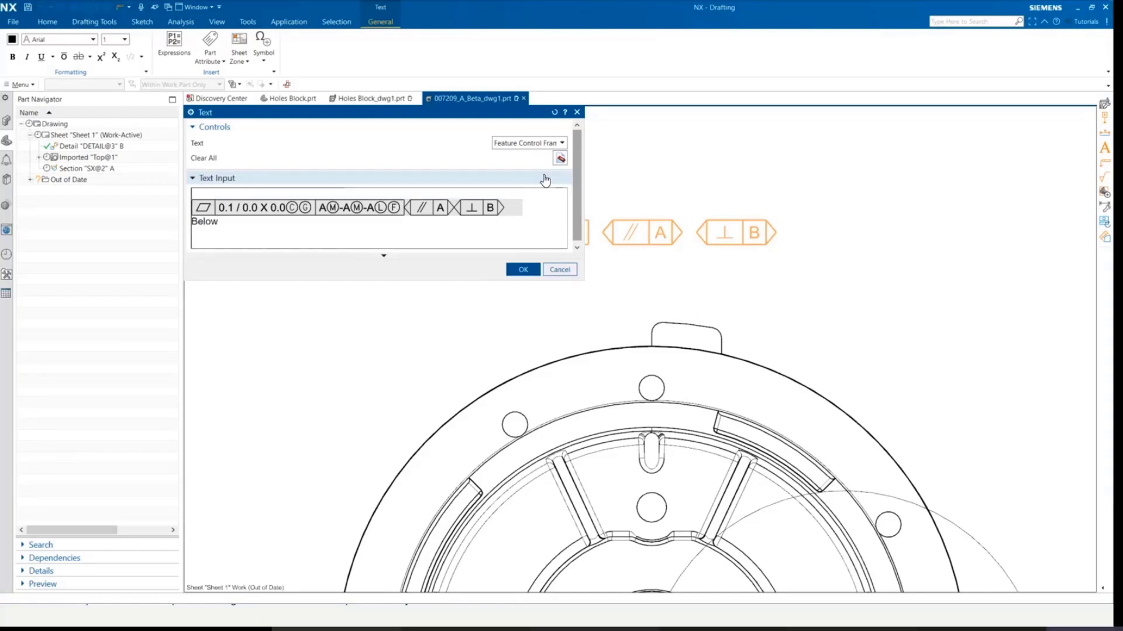
type("Above")
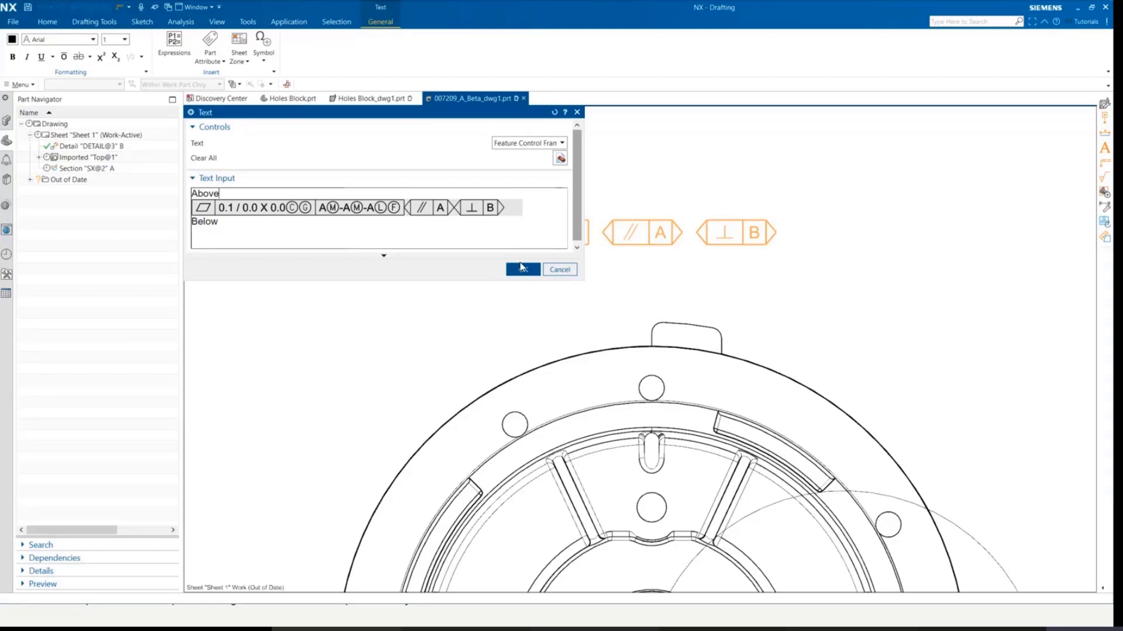
left_click(521, 269)
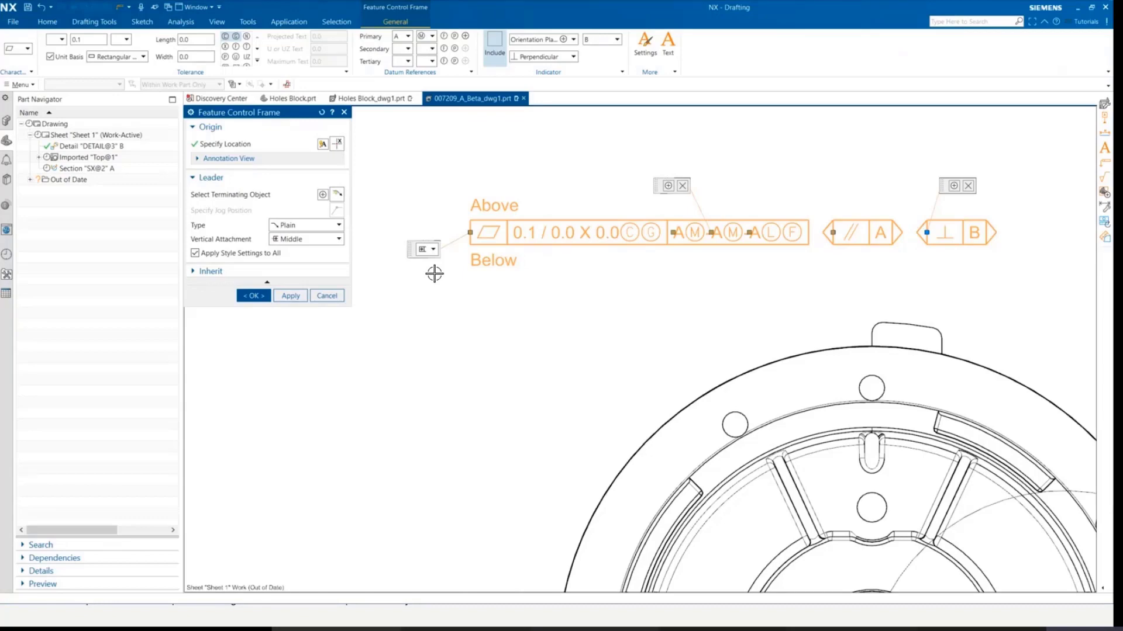
mouse_move(361, 277)
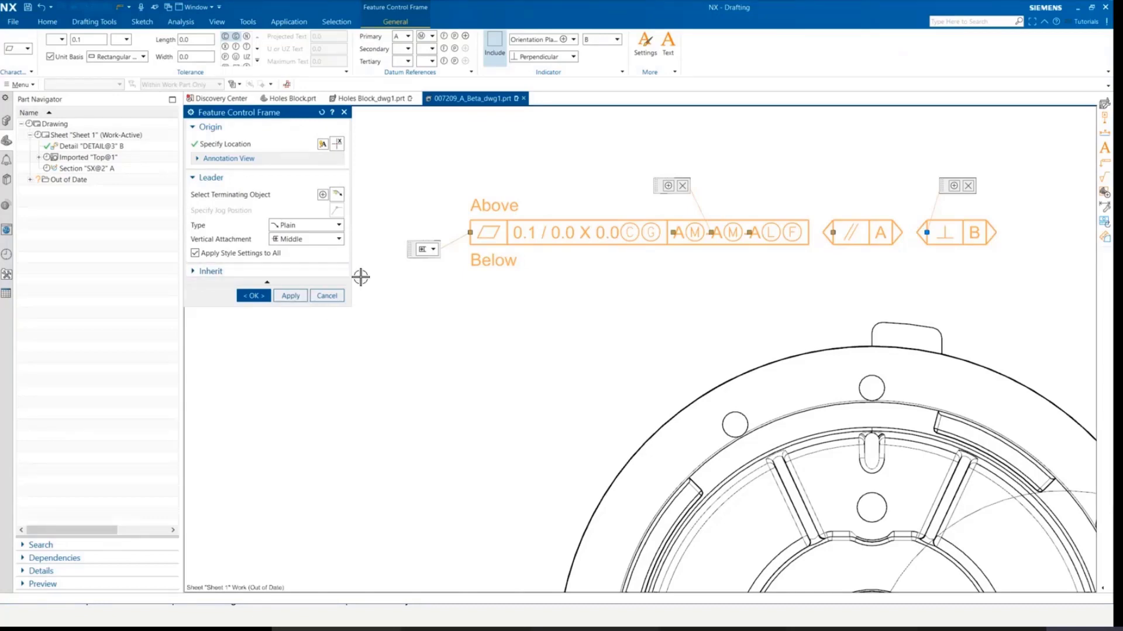